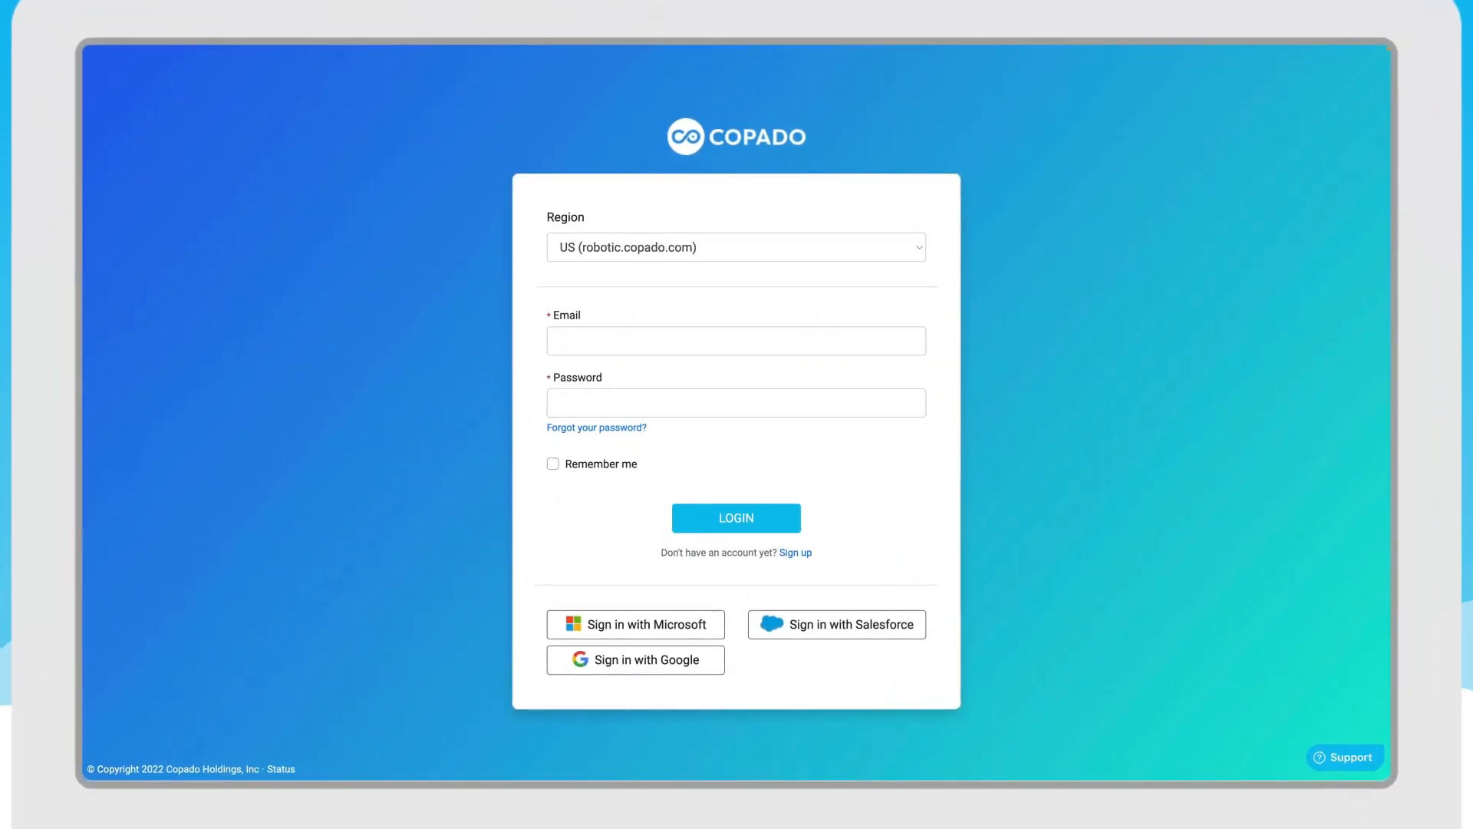
Step: Log in as john@ with the password, landing on the Ovation project's Robots page
text(john@test.com)
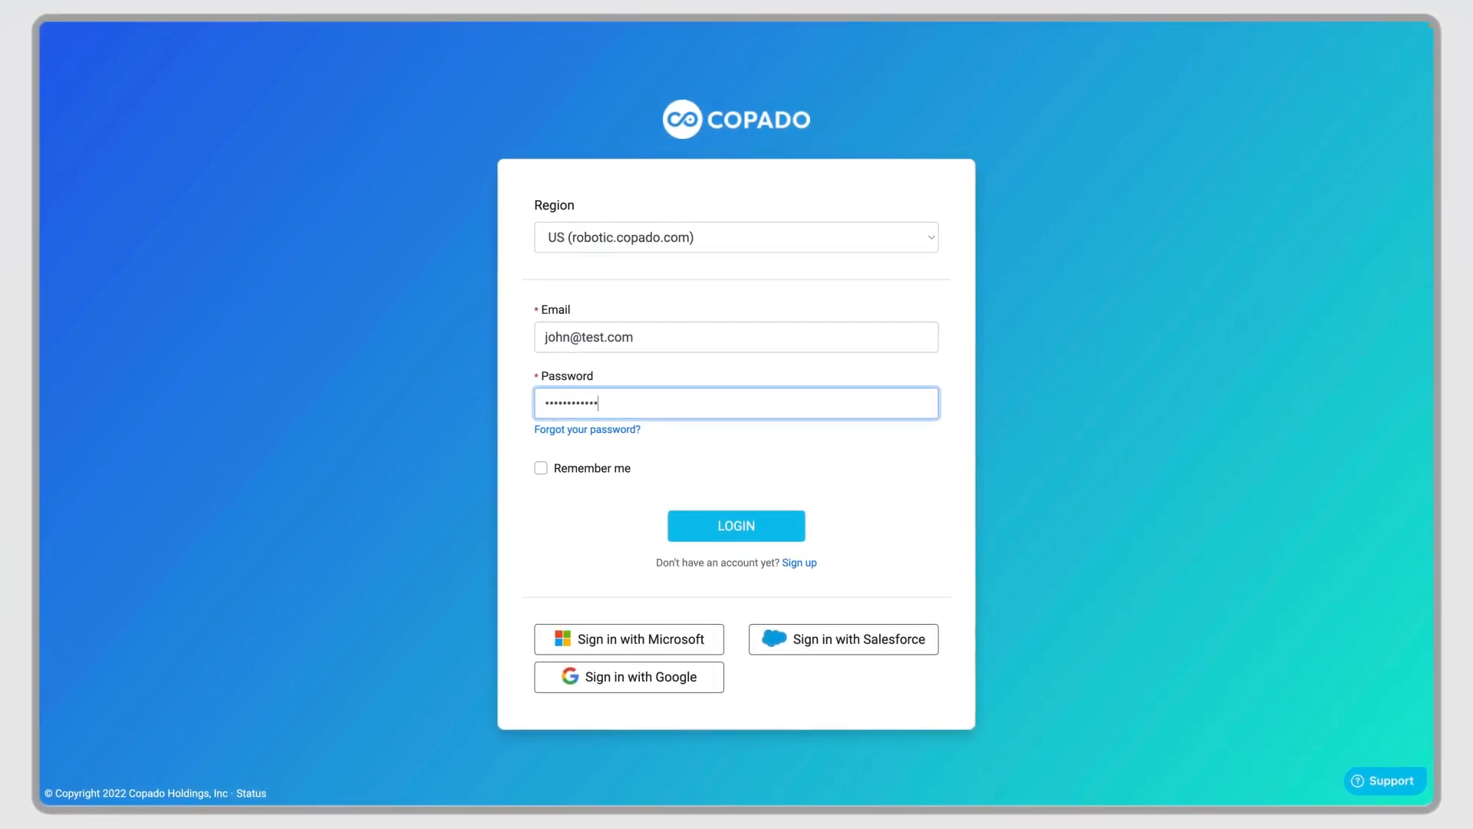
click(736, 527)
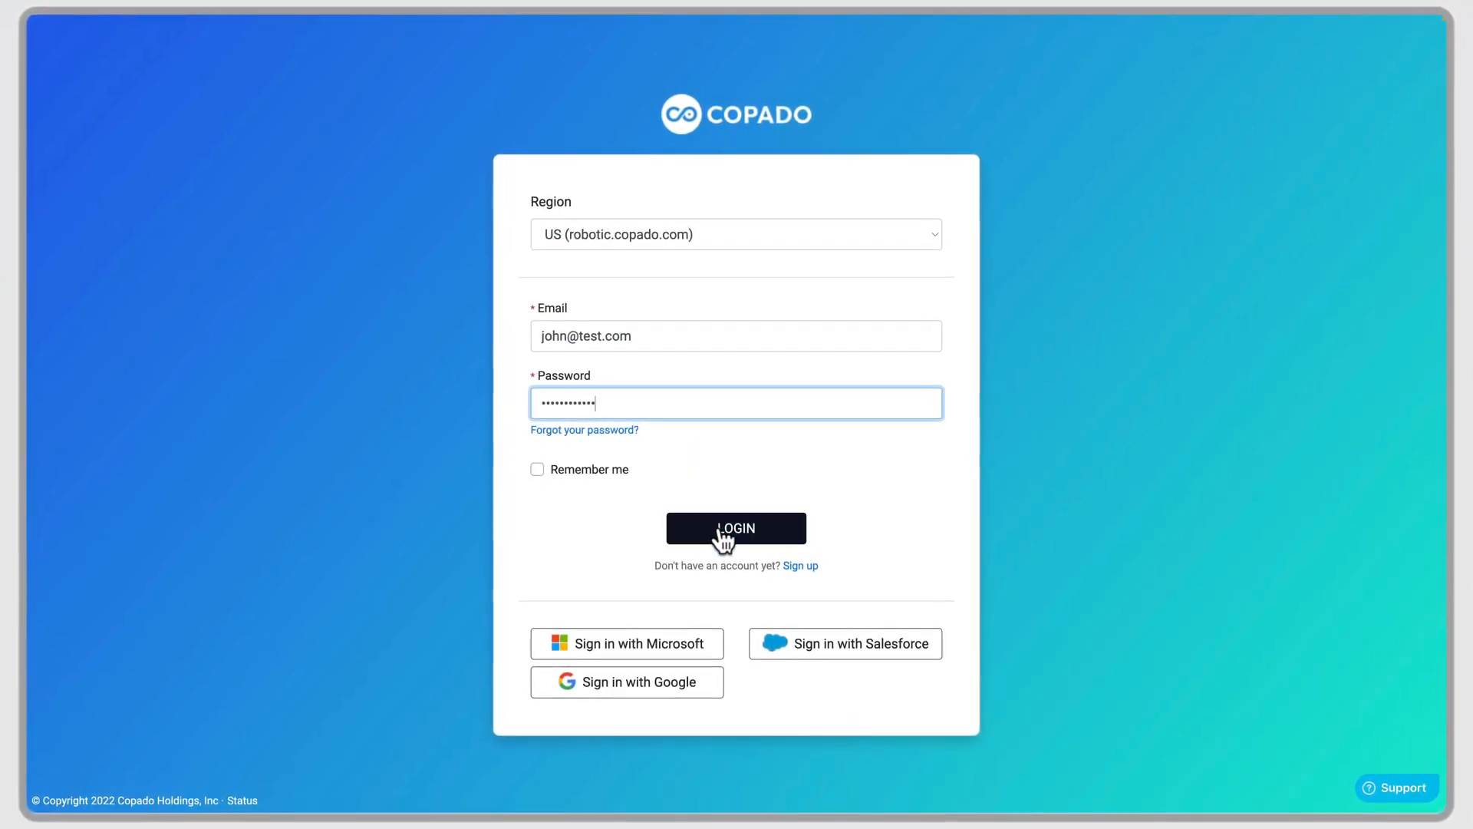
click(735, 526)
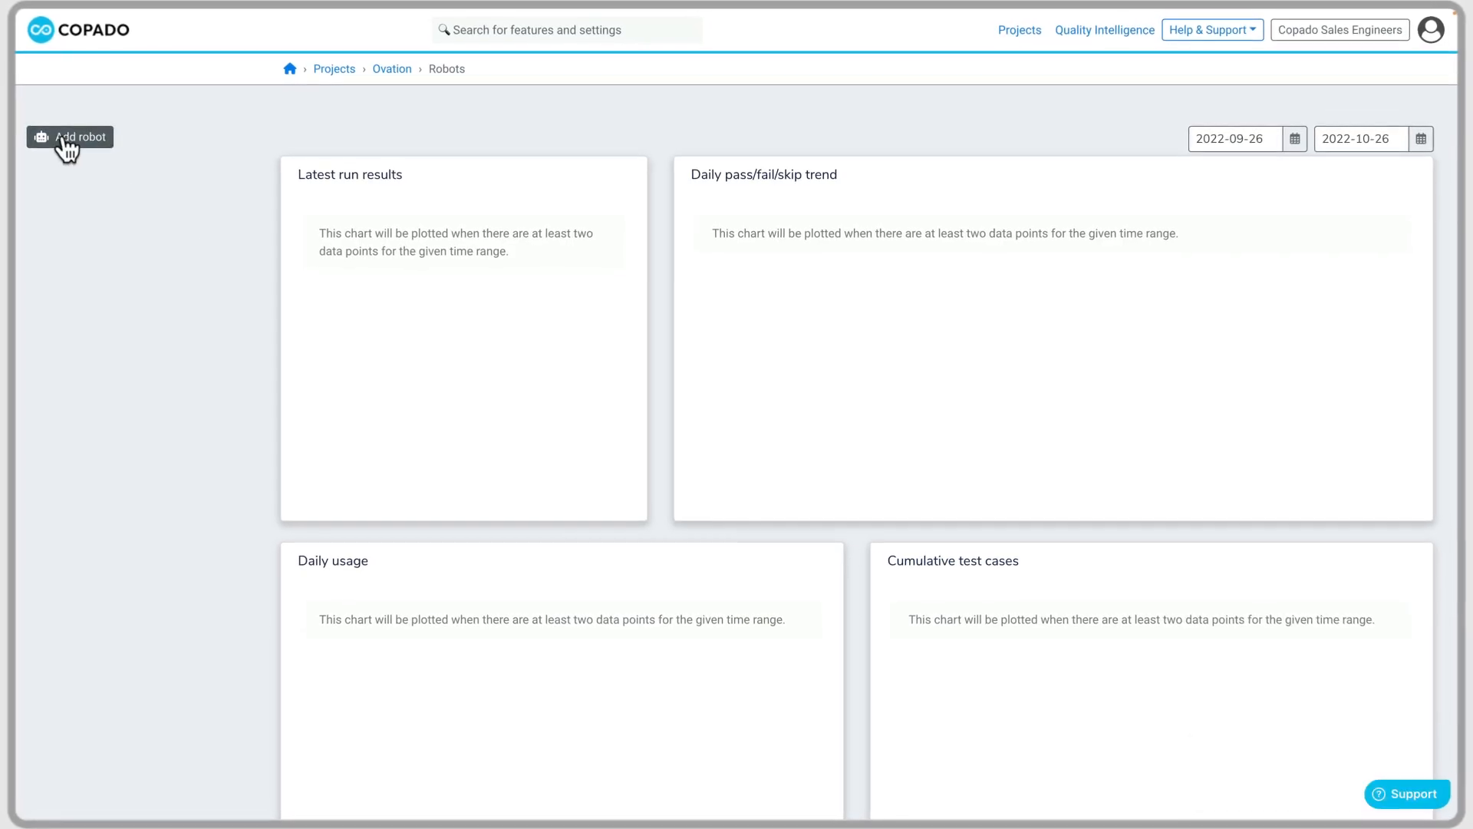
Step: Add a new robot to begin recording the Salesforce lead test
click(69, 137)
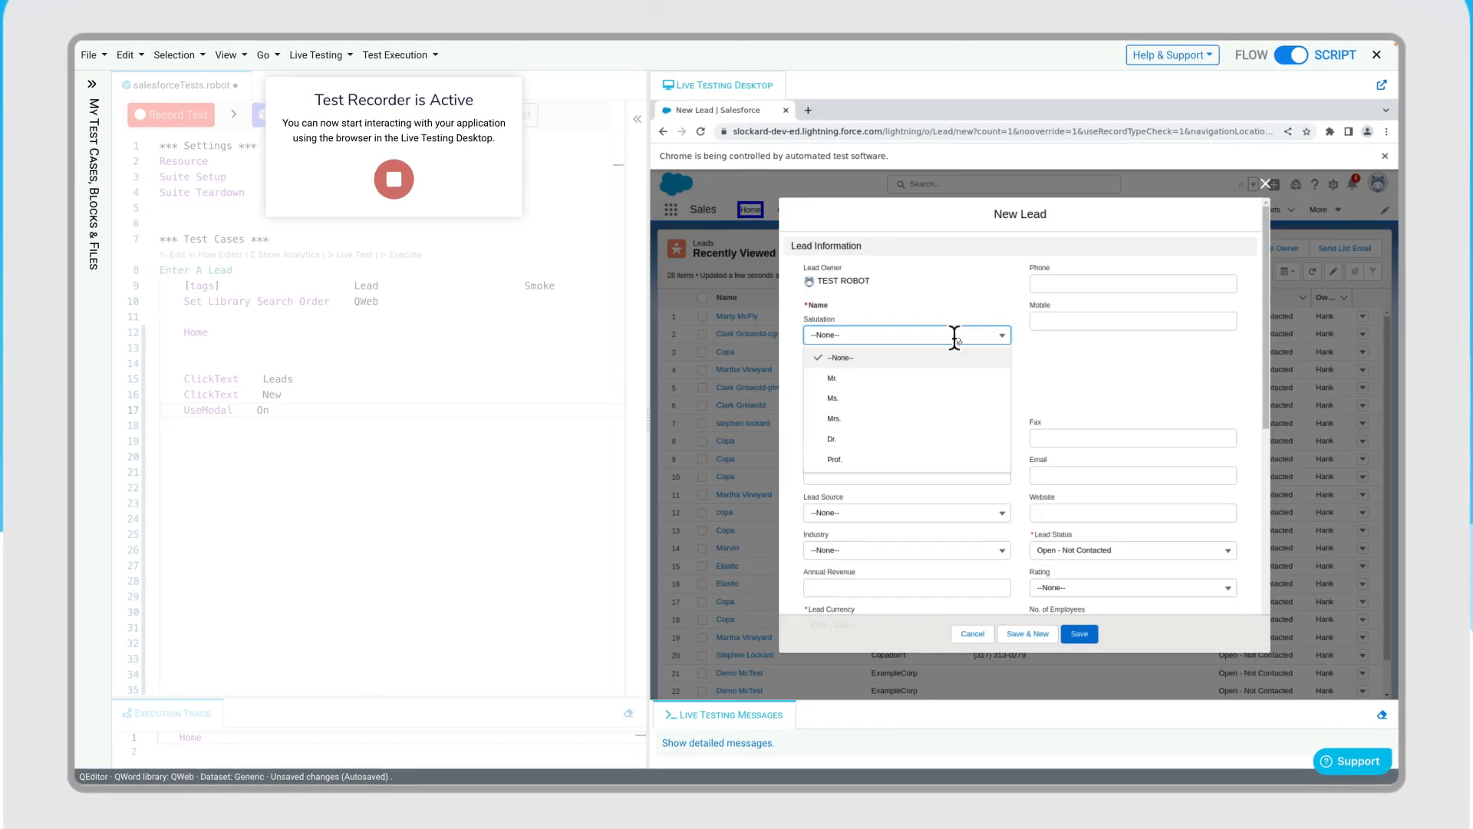
Step: Fill the lead form with salutation Mrs., name Jane Doe and company Test.com
click(831, 419)
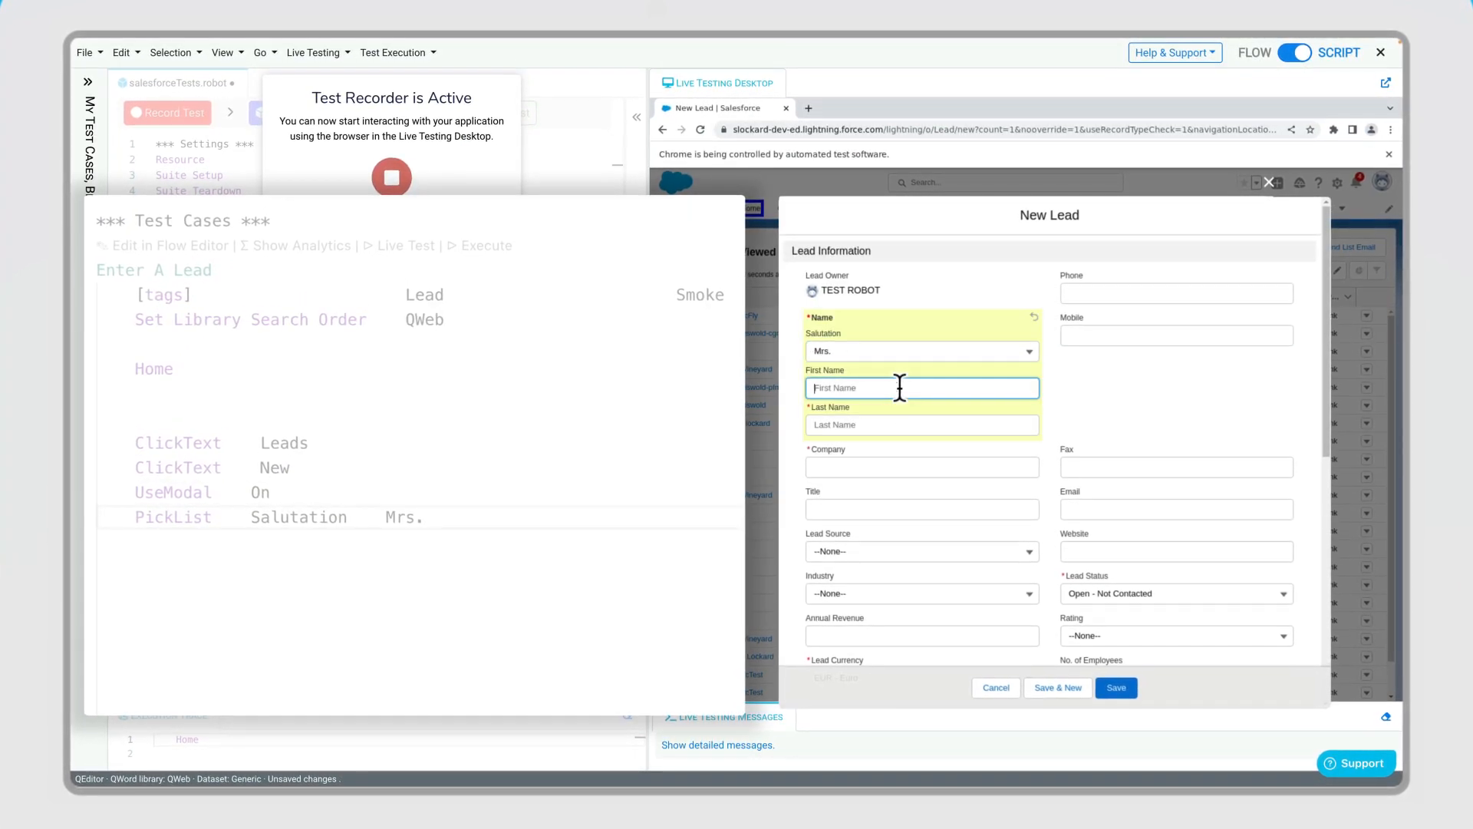
text(Jane)
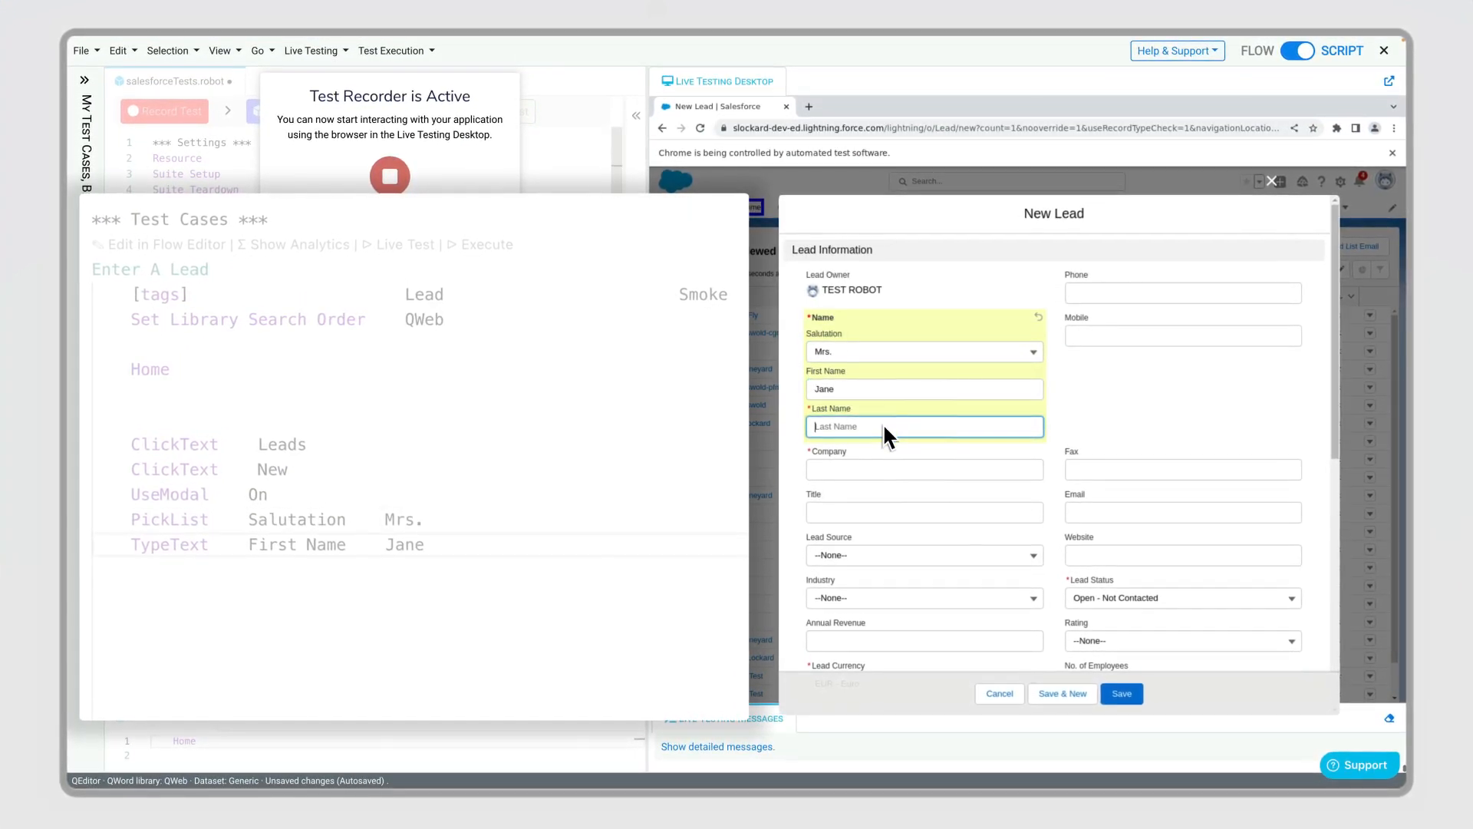
text(Doe)
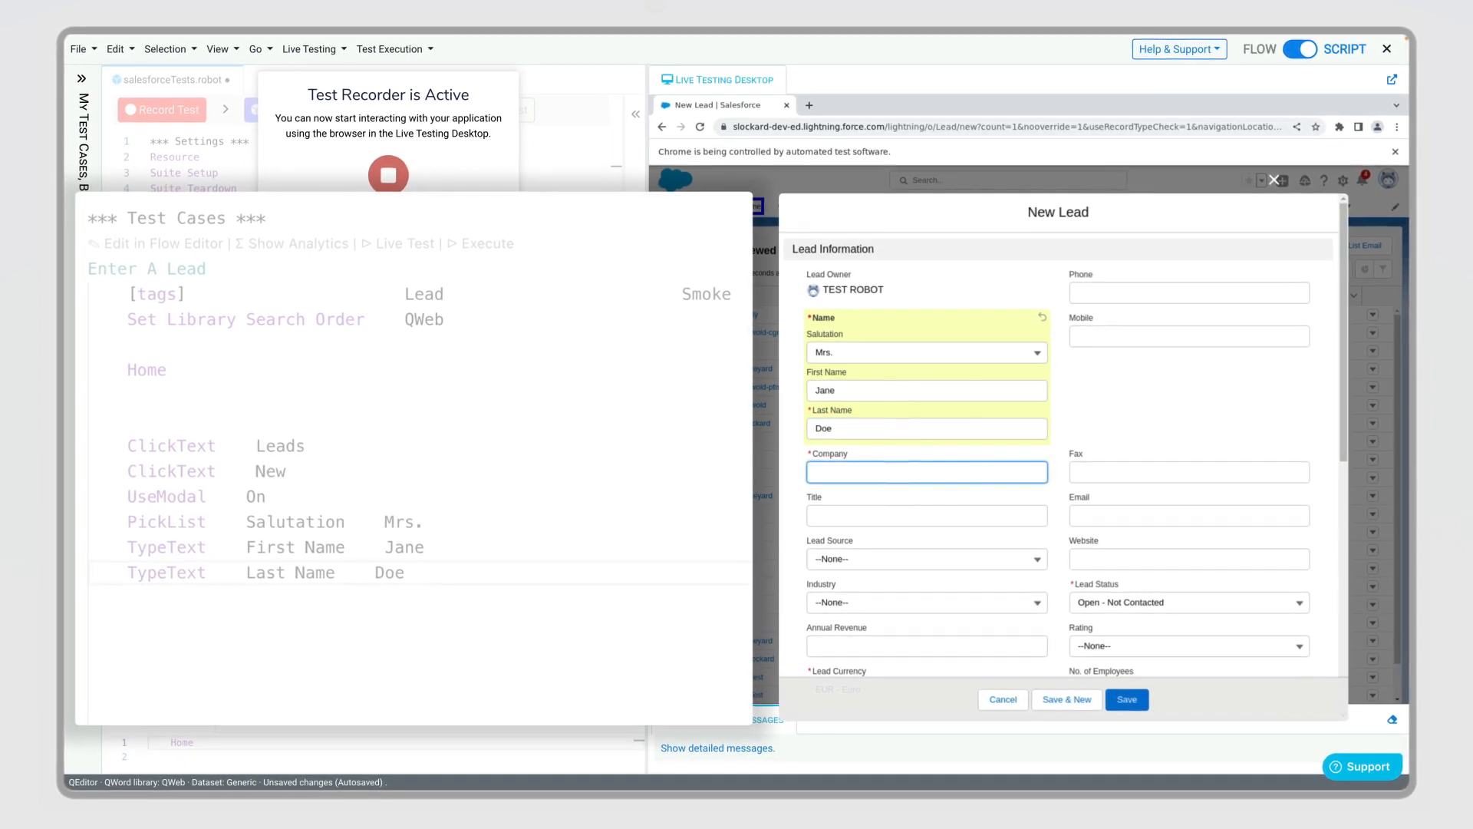
text(Test.com)
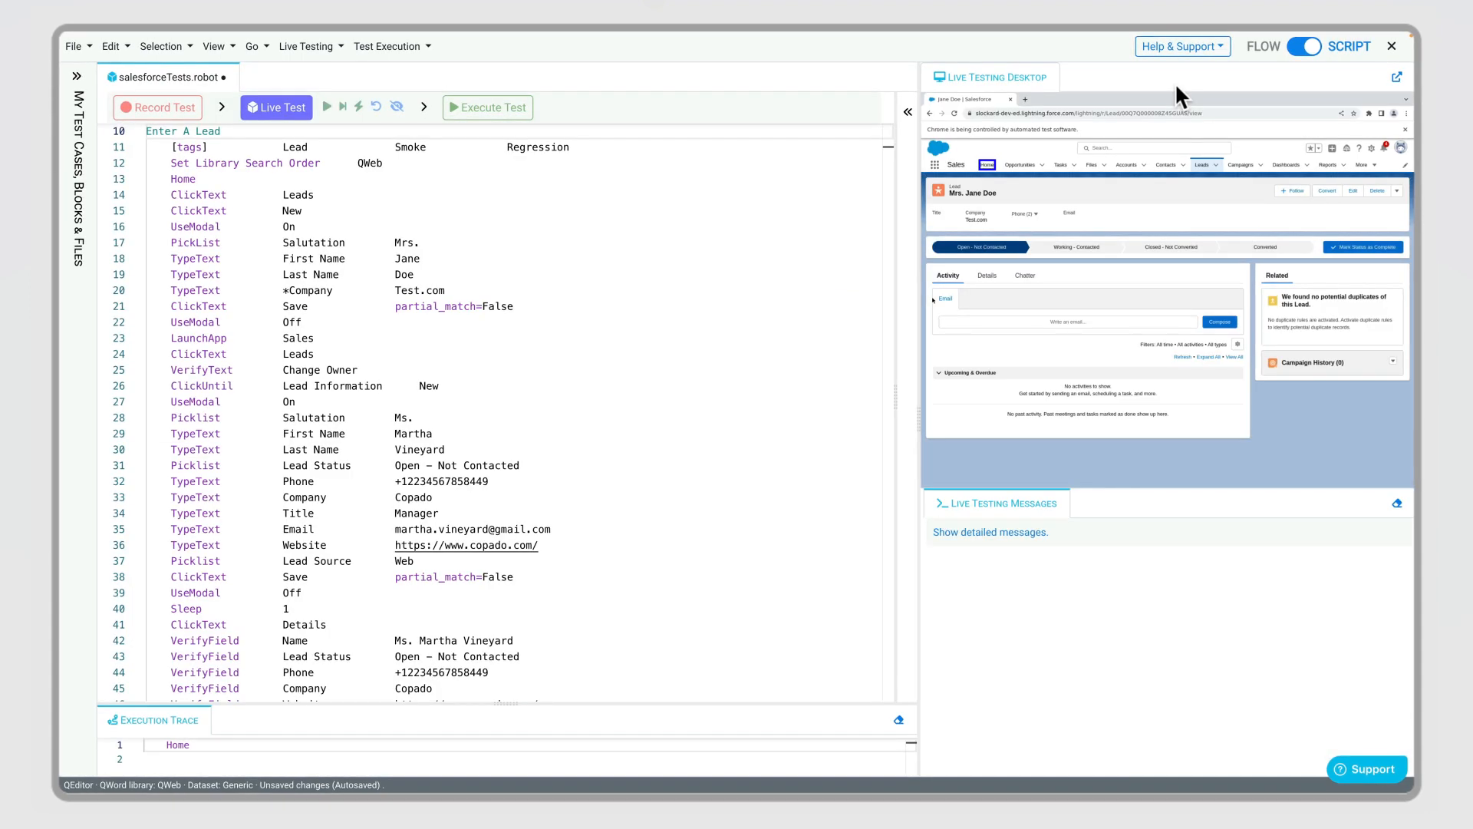
Step: Rewrite line 15 as a ClickText Leads step using autocomplete
click(1303, 46)
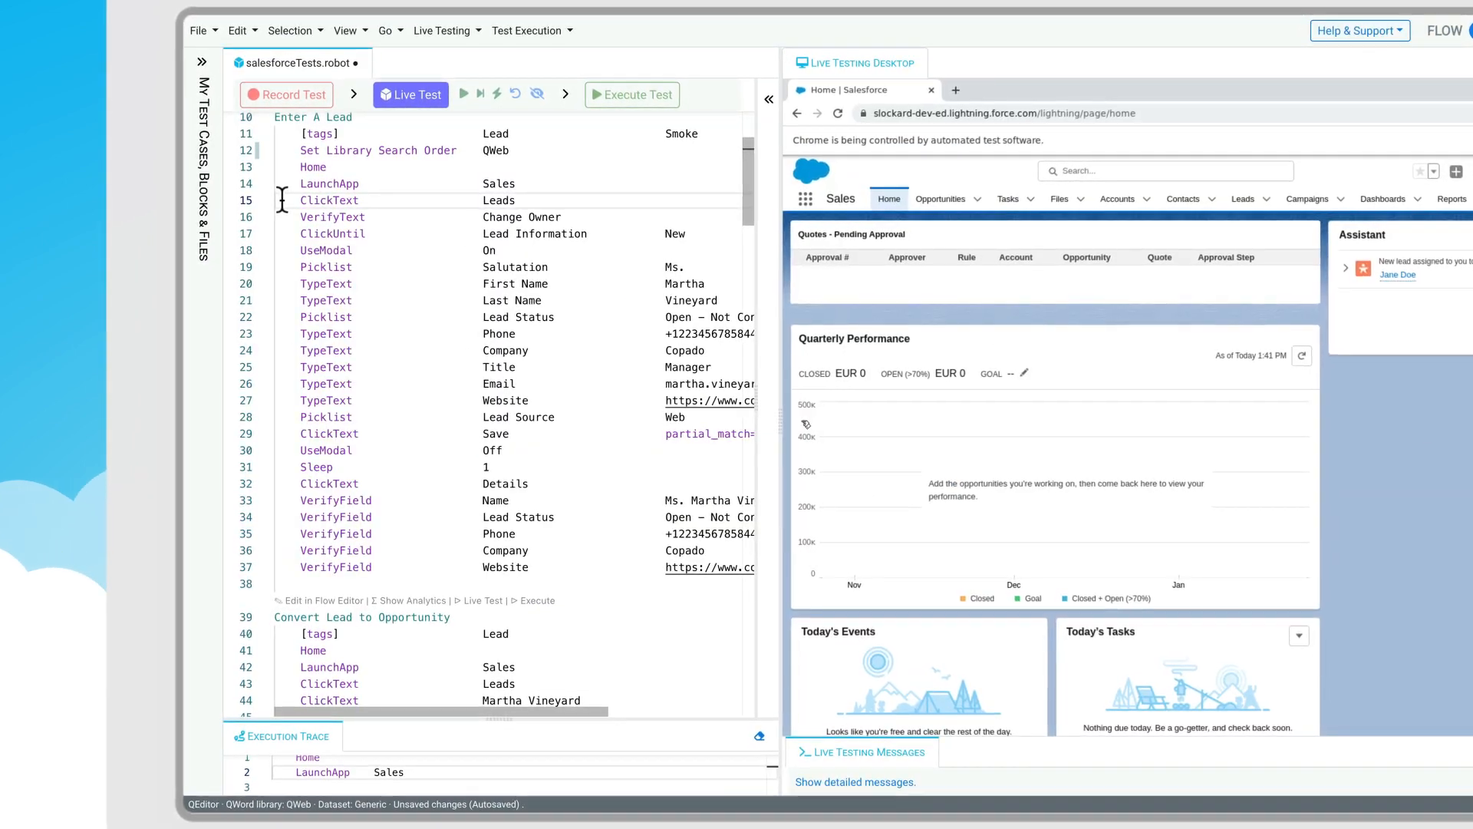
text(Click)
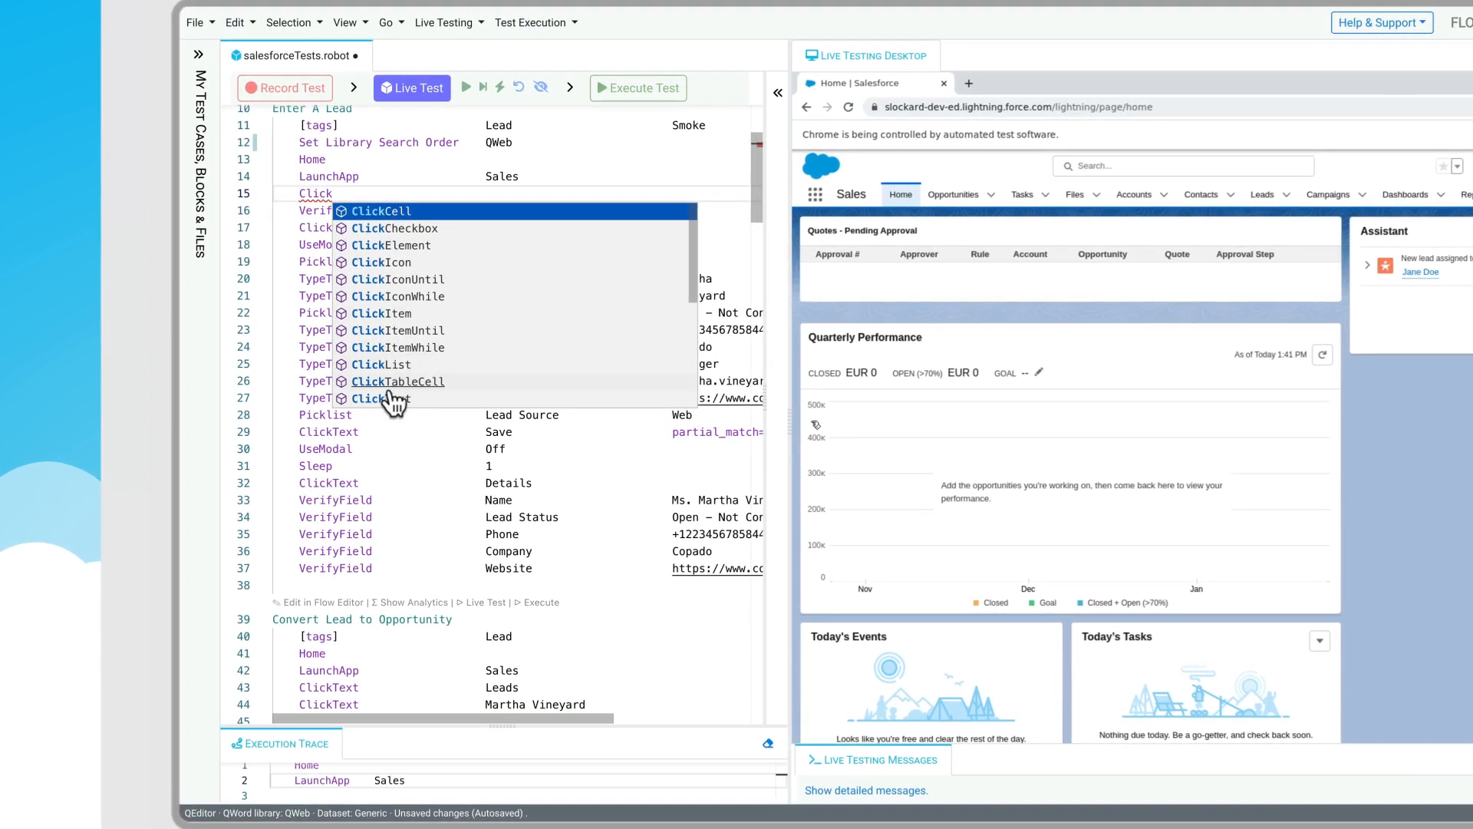
text(Leads)
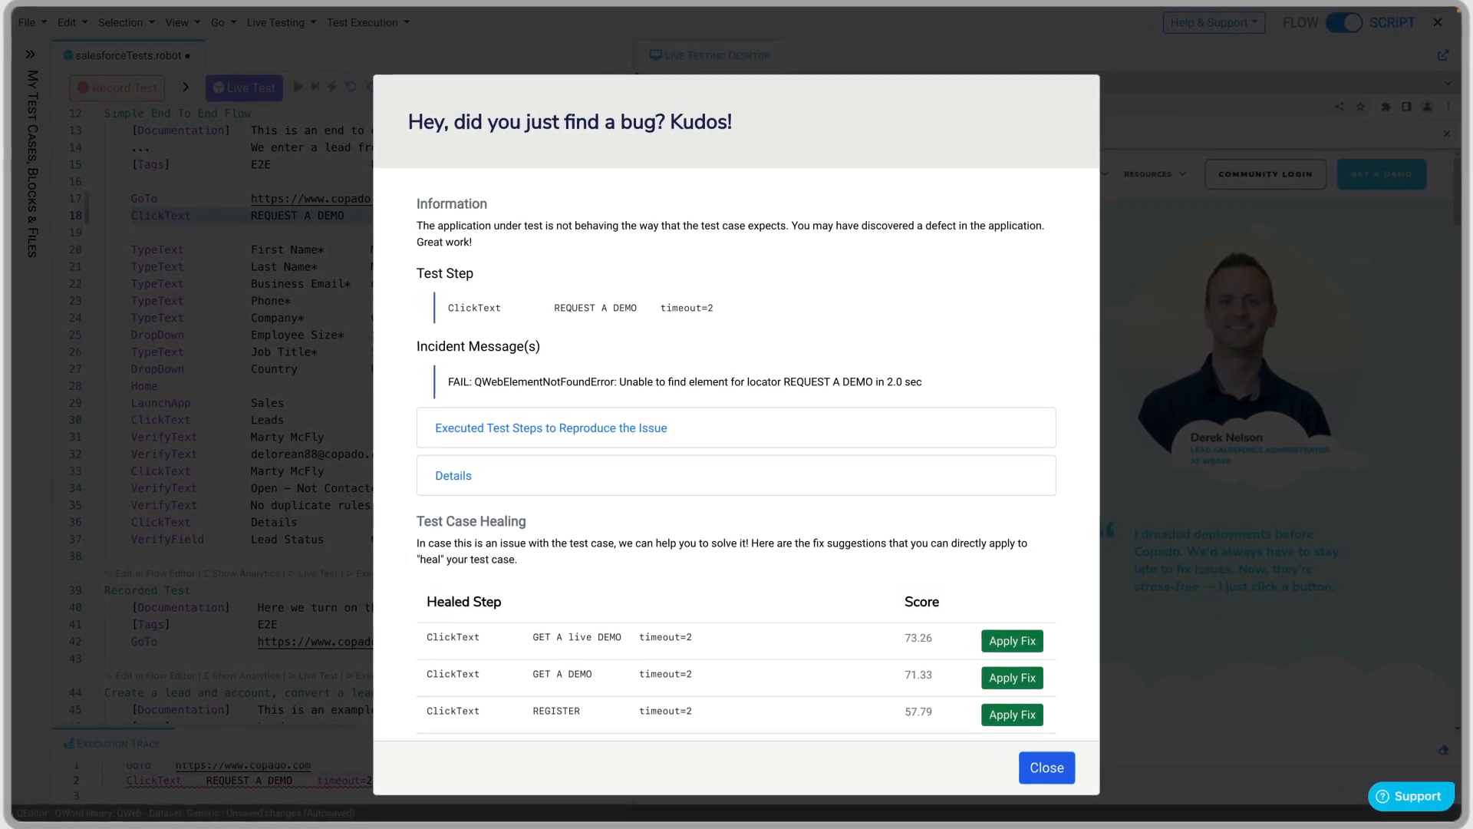
Step: Scroll through the bug report's healing suggestions before closing it
scroll(down, 3)
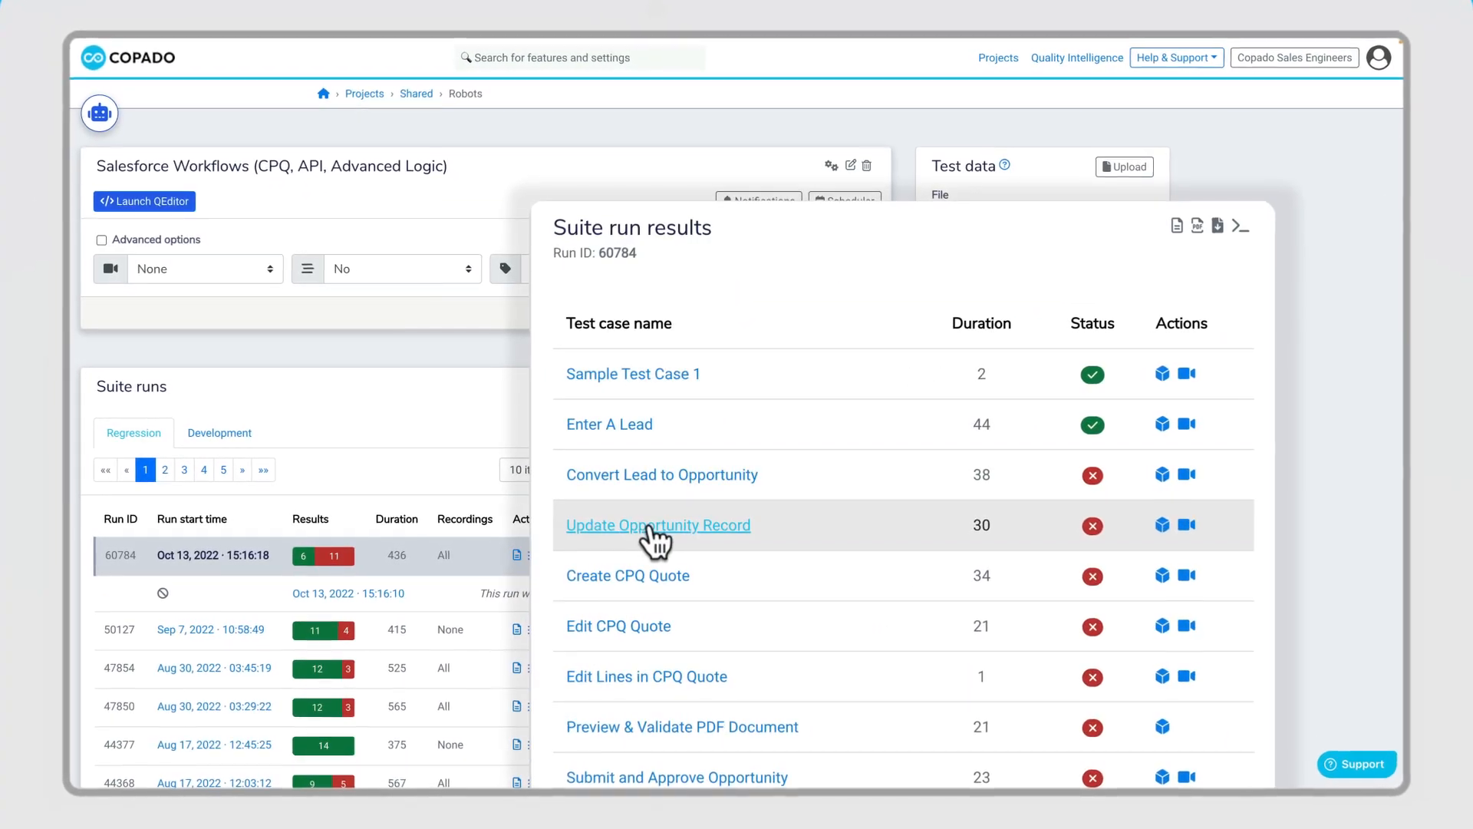
Step: Play the Update Opportunity Record execution video, then move to the Main Copado Pipeline
click(659, 525)
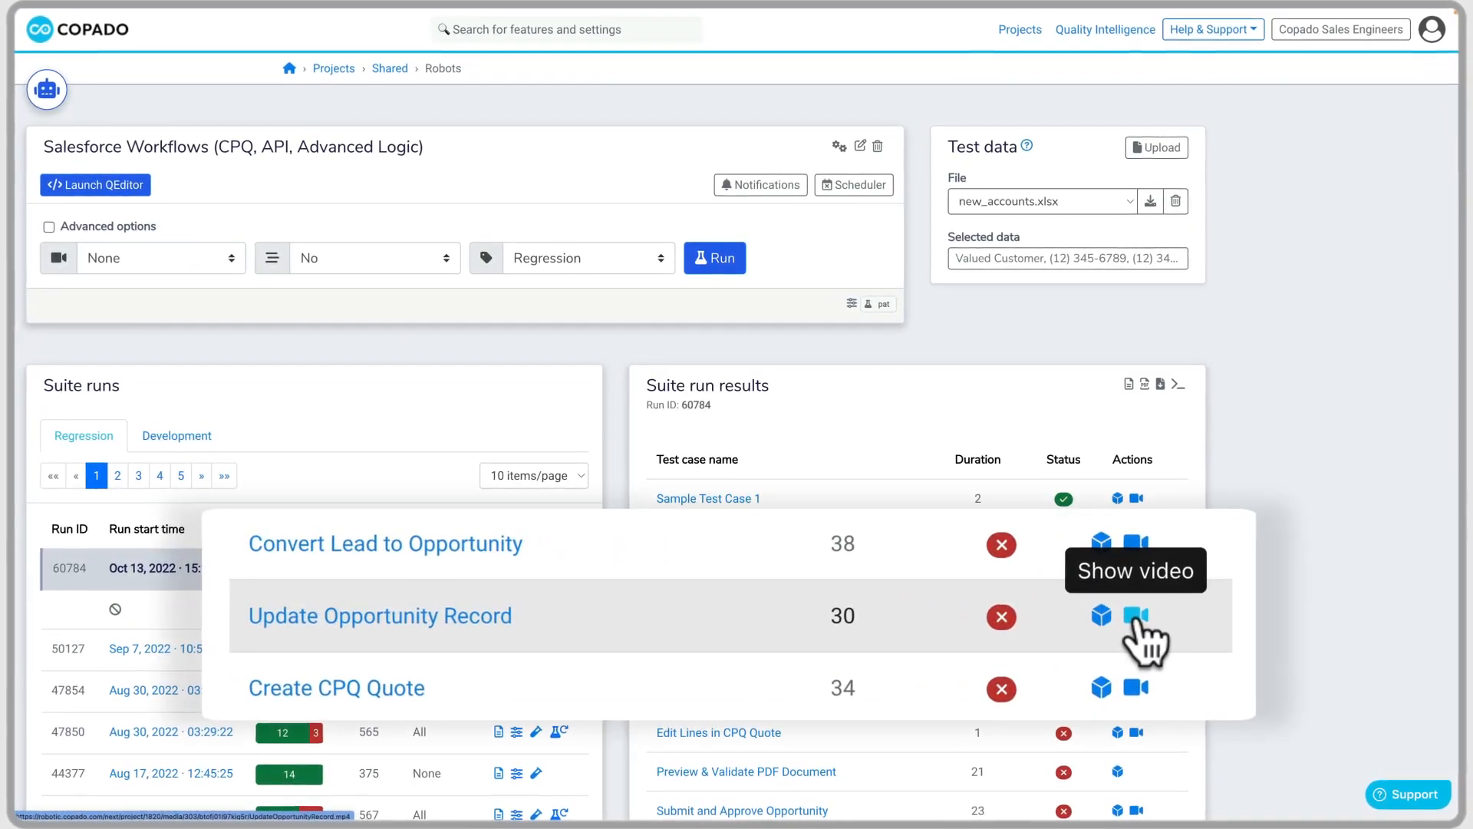
click(1136, 617)
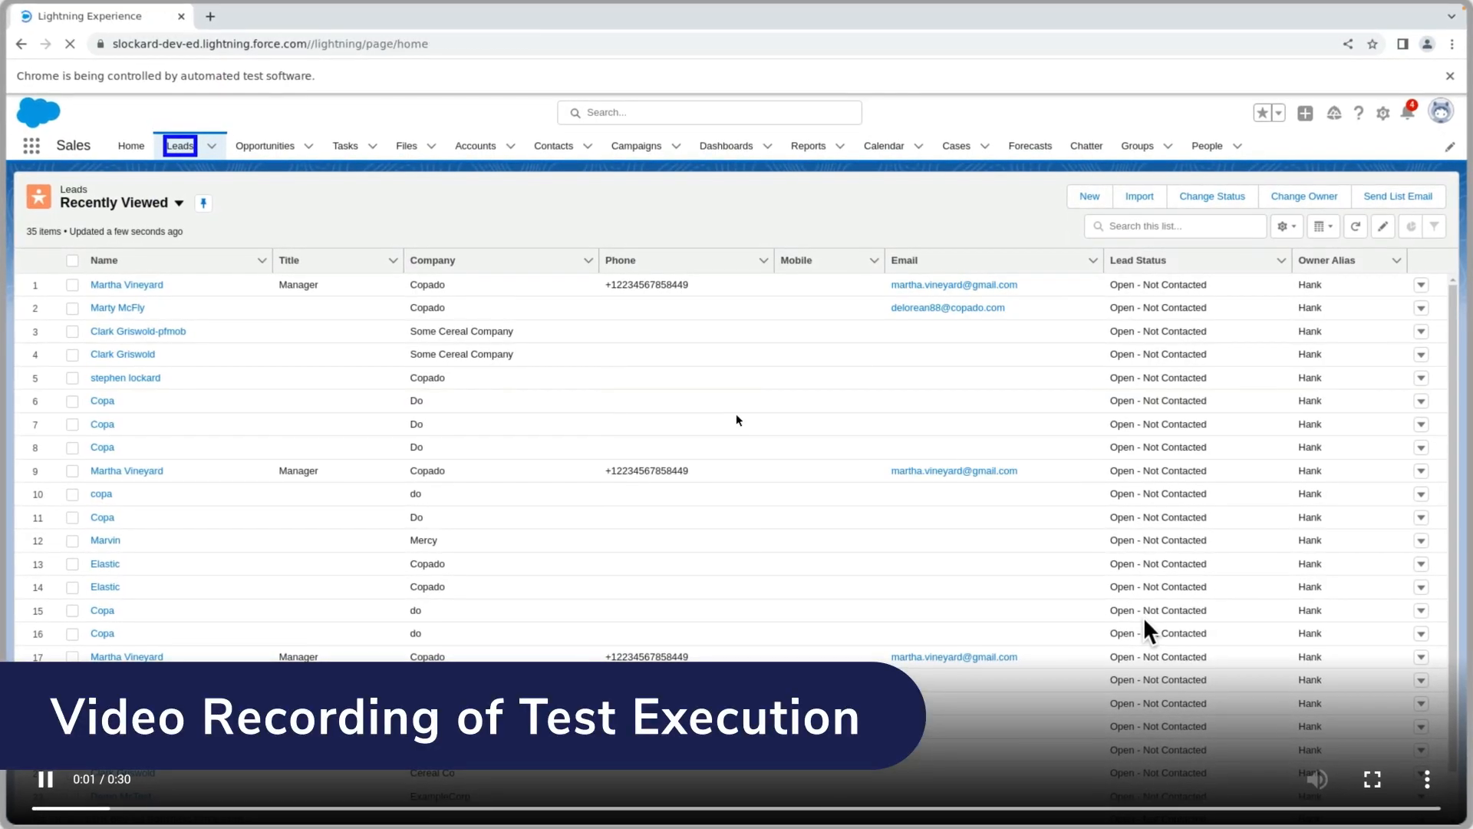
click(266, 145)
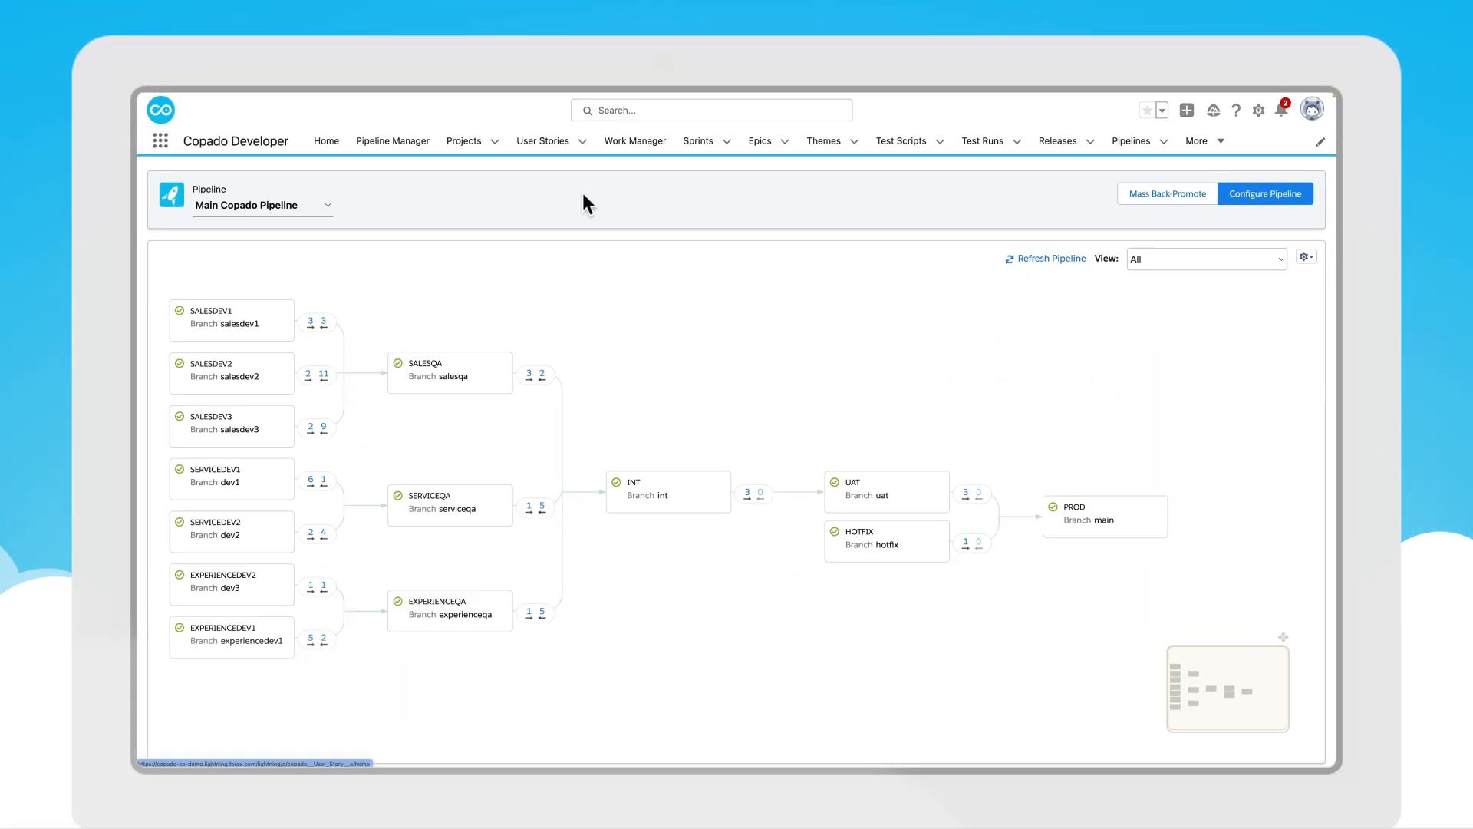
Step: Open user story US-0000049, Account List Updates, from the User Stories list
click(542, 140)
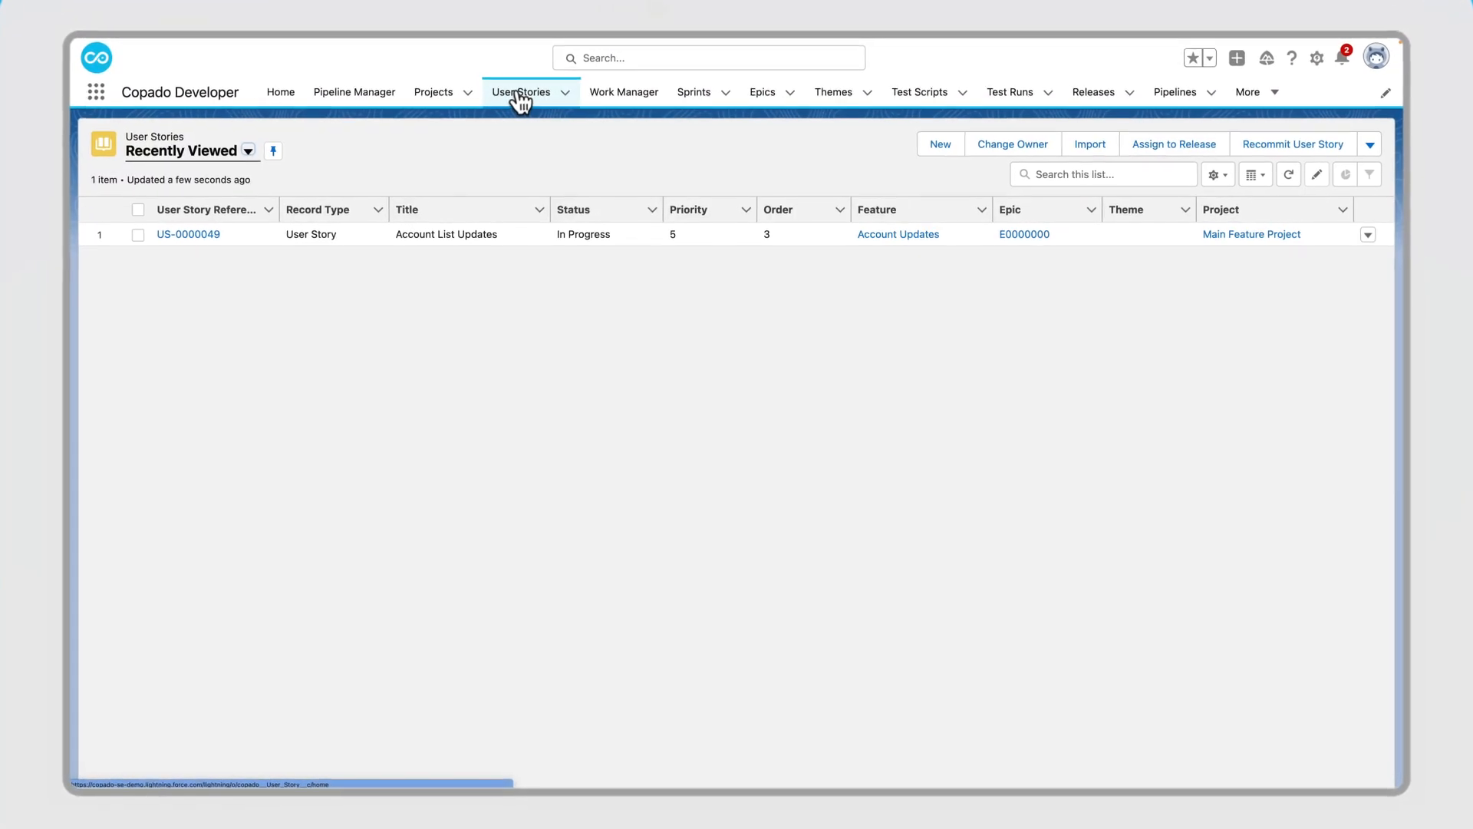
click(187, 234)
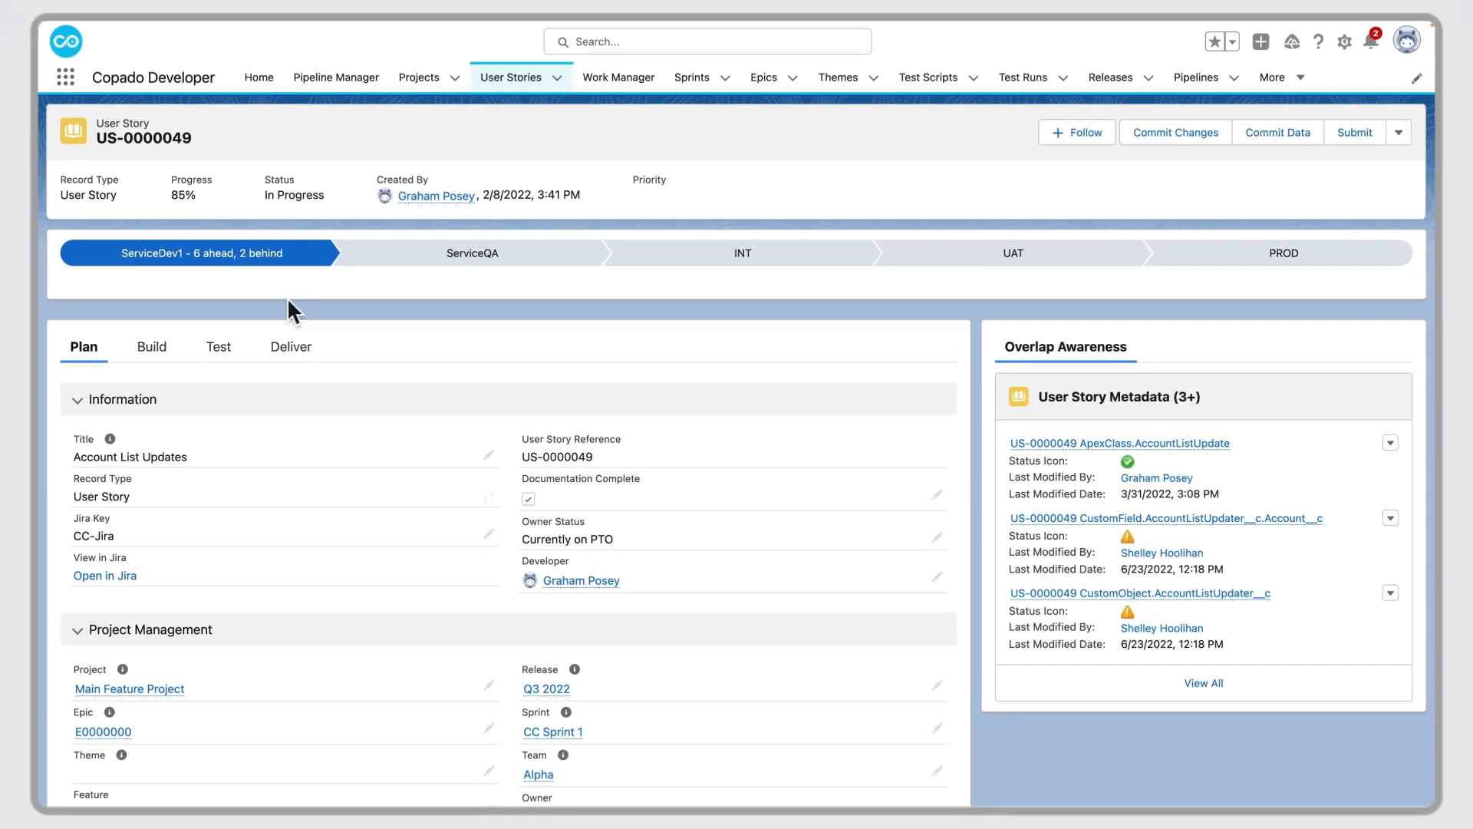
click(218, 345)
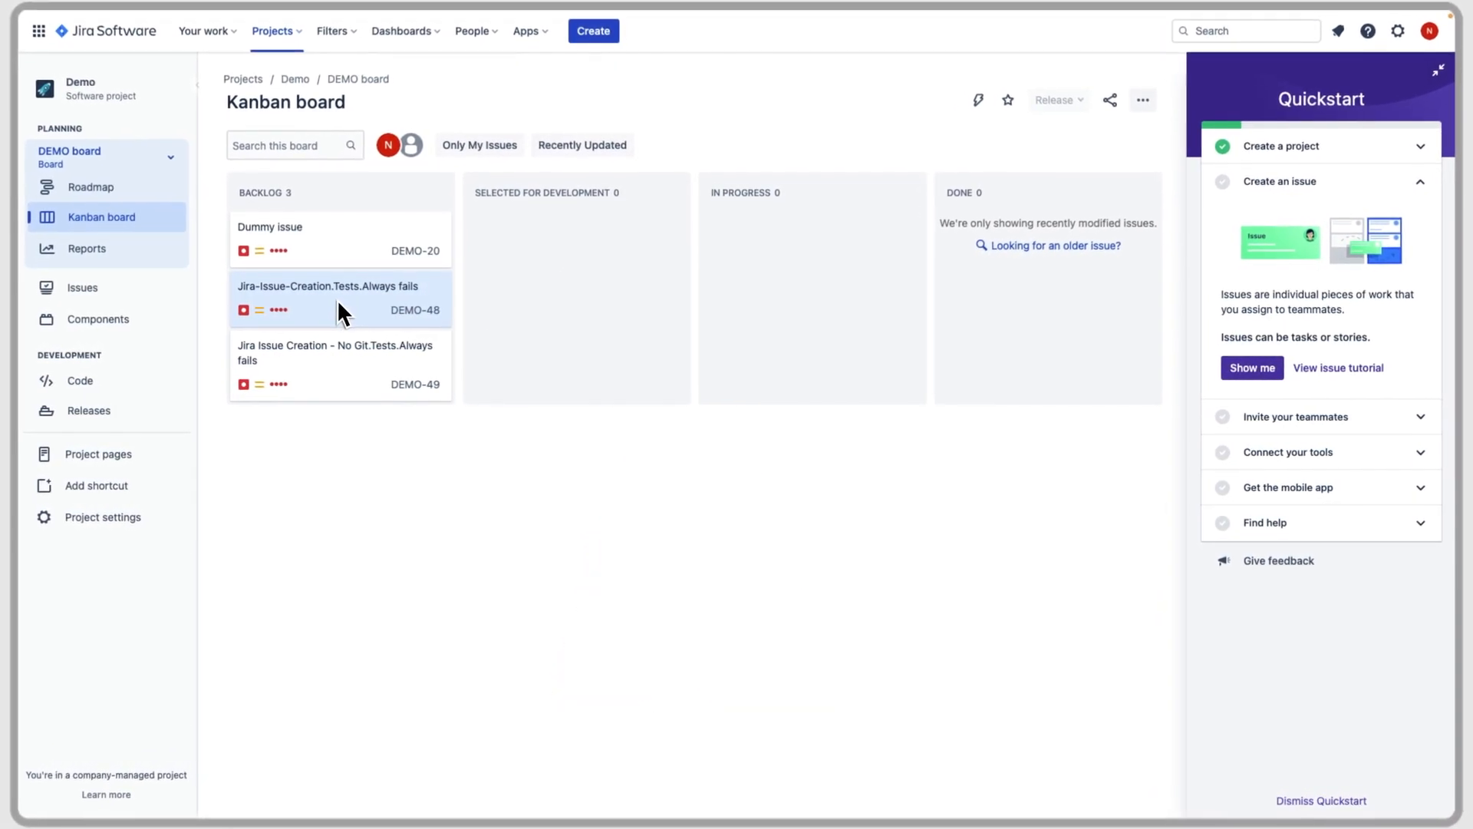
Step: Open the DEMO-48 Jira-Issue-Creation.Tests.Always fails card on the Kanban board
click(329, 285)
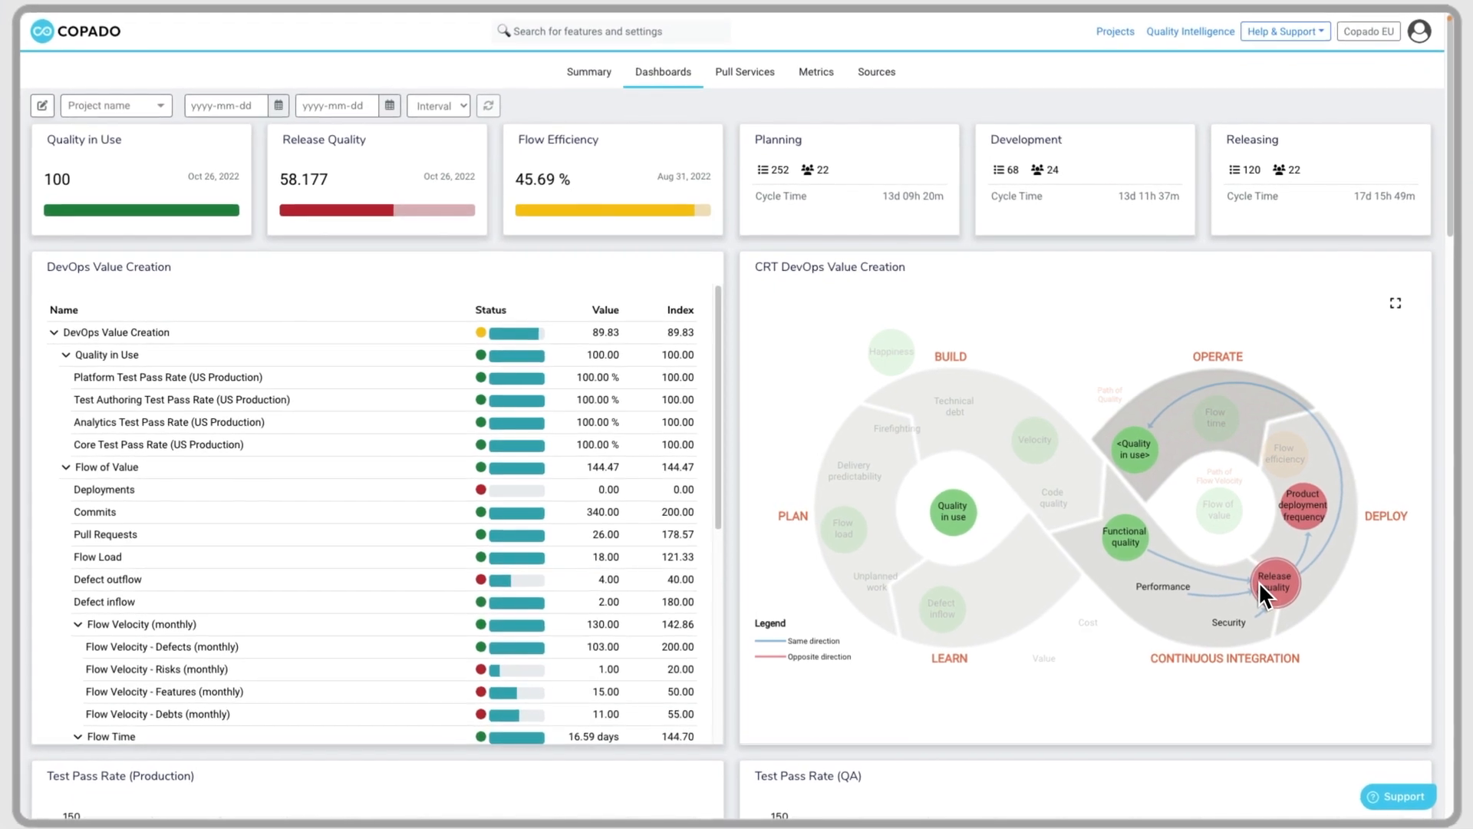
Step: Browse the Metrics list and start the Add metric form for a Defects metric
click(815, 72)
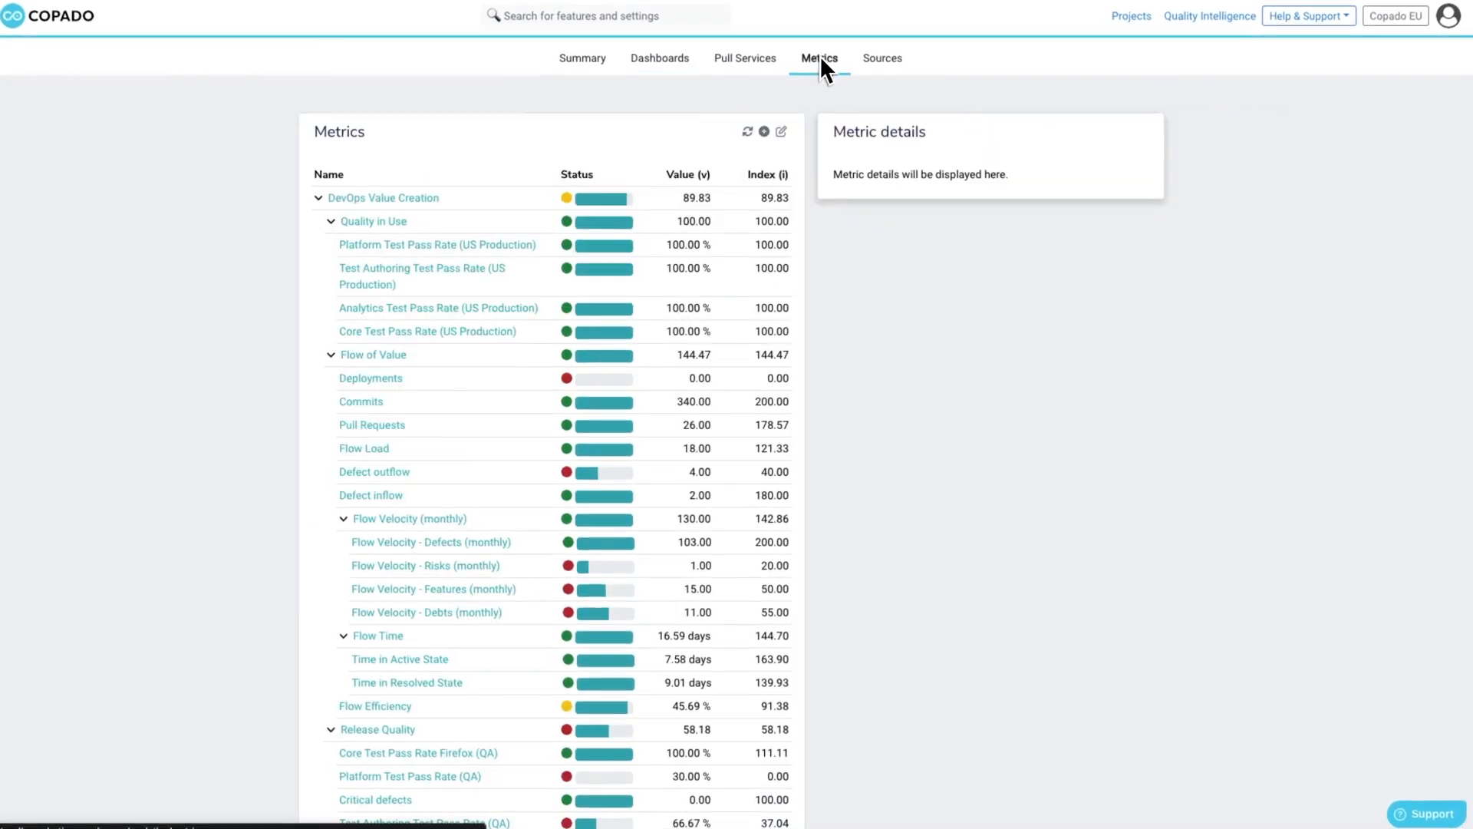
scroll(down, 3)
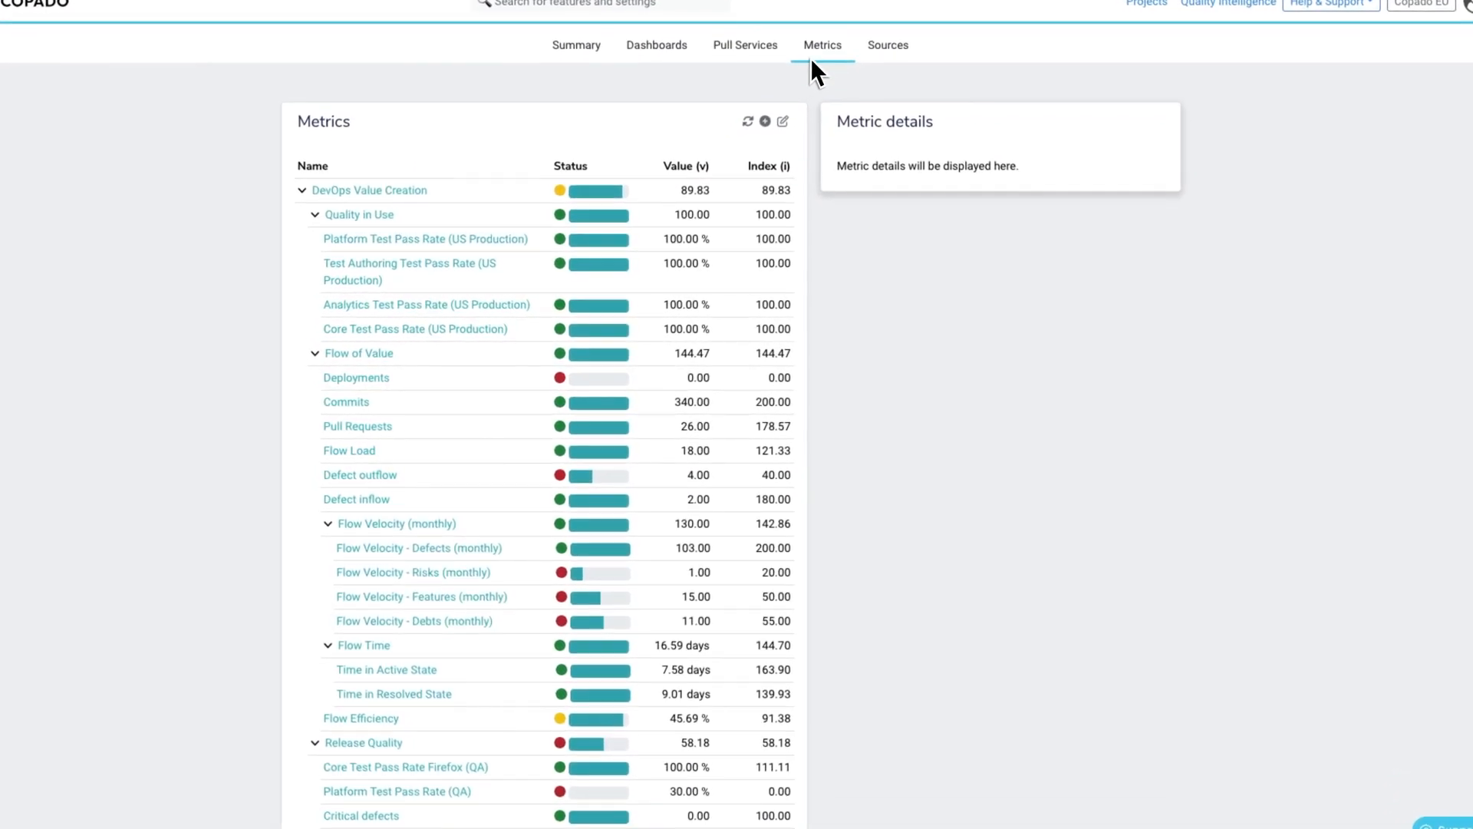
click(768, 121)
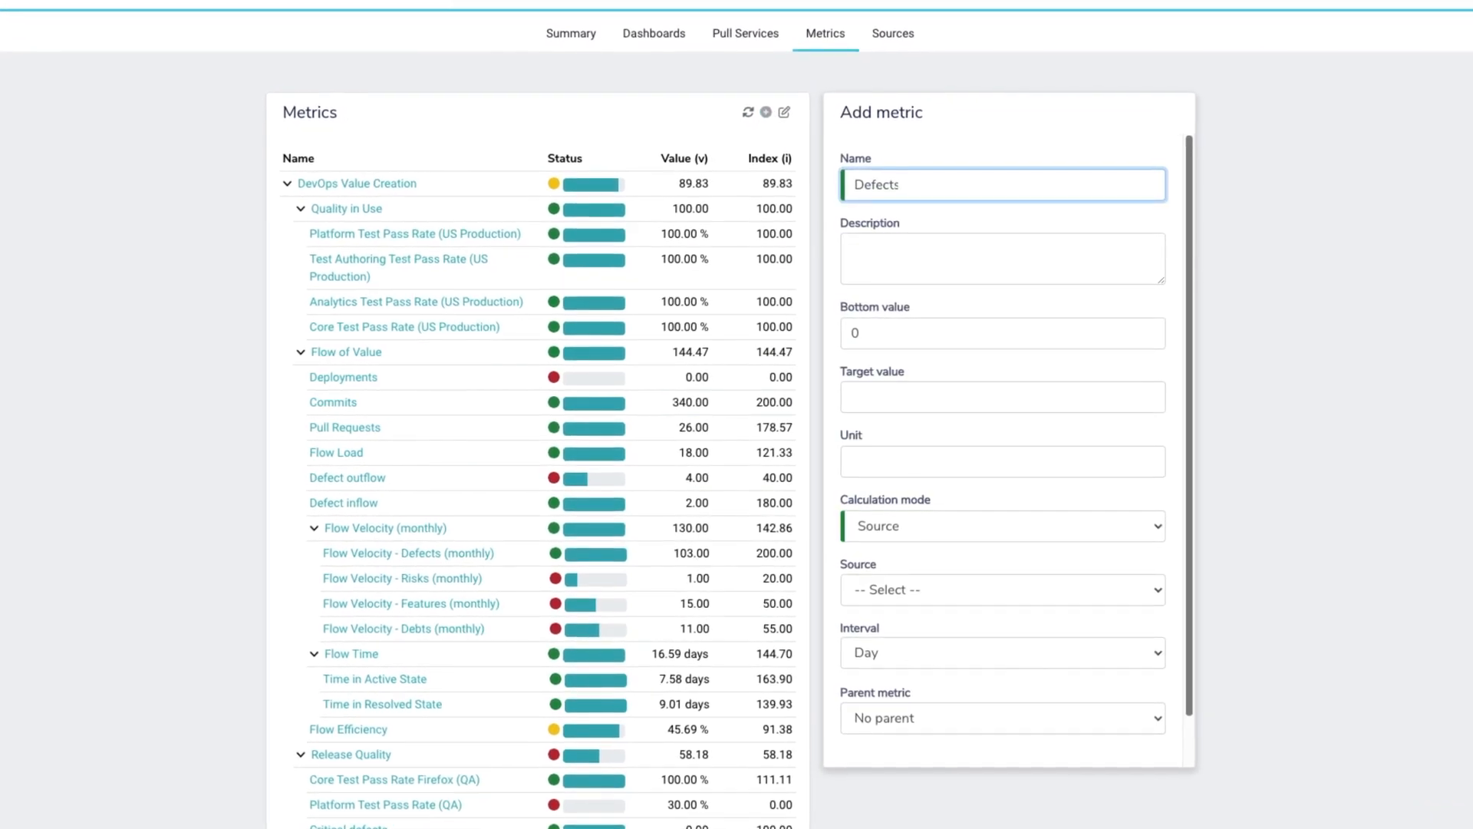
scroll(down, 3)
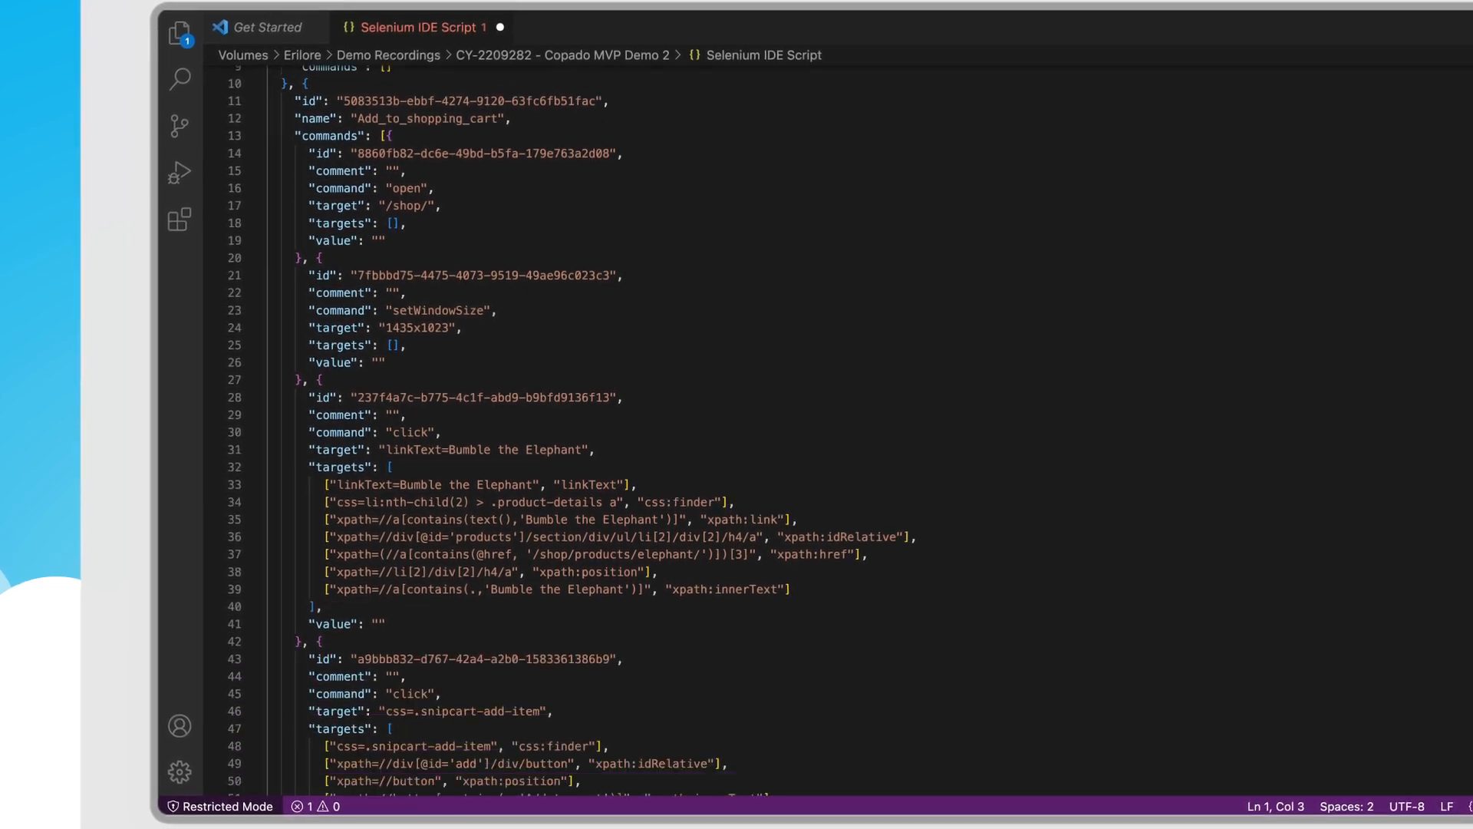
scroll(down, 3)
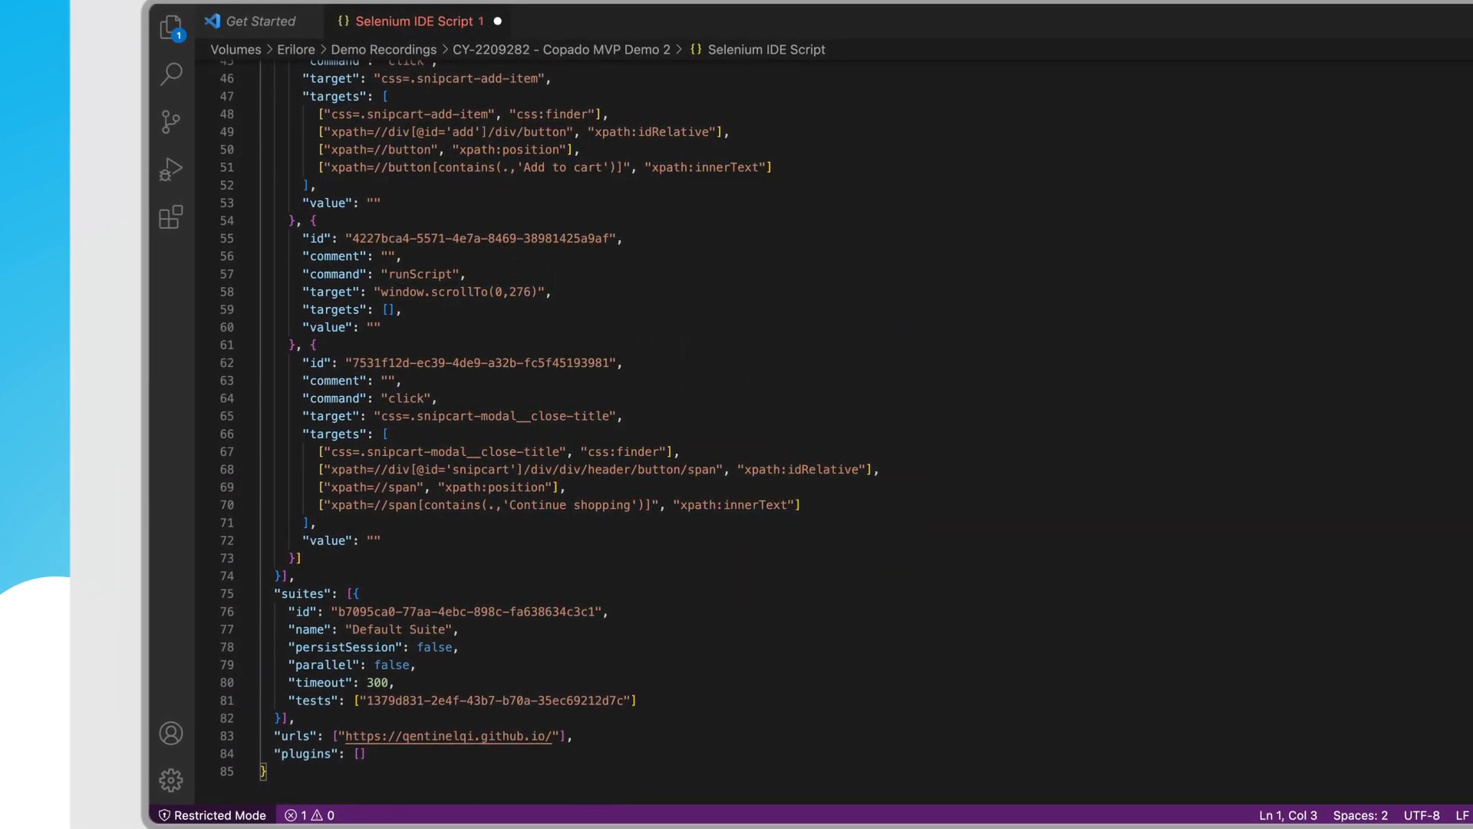